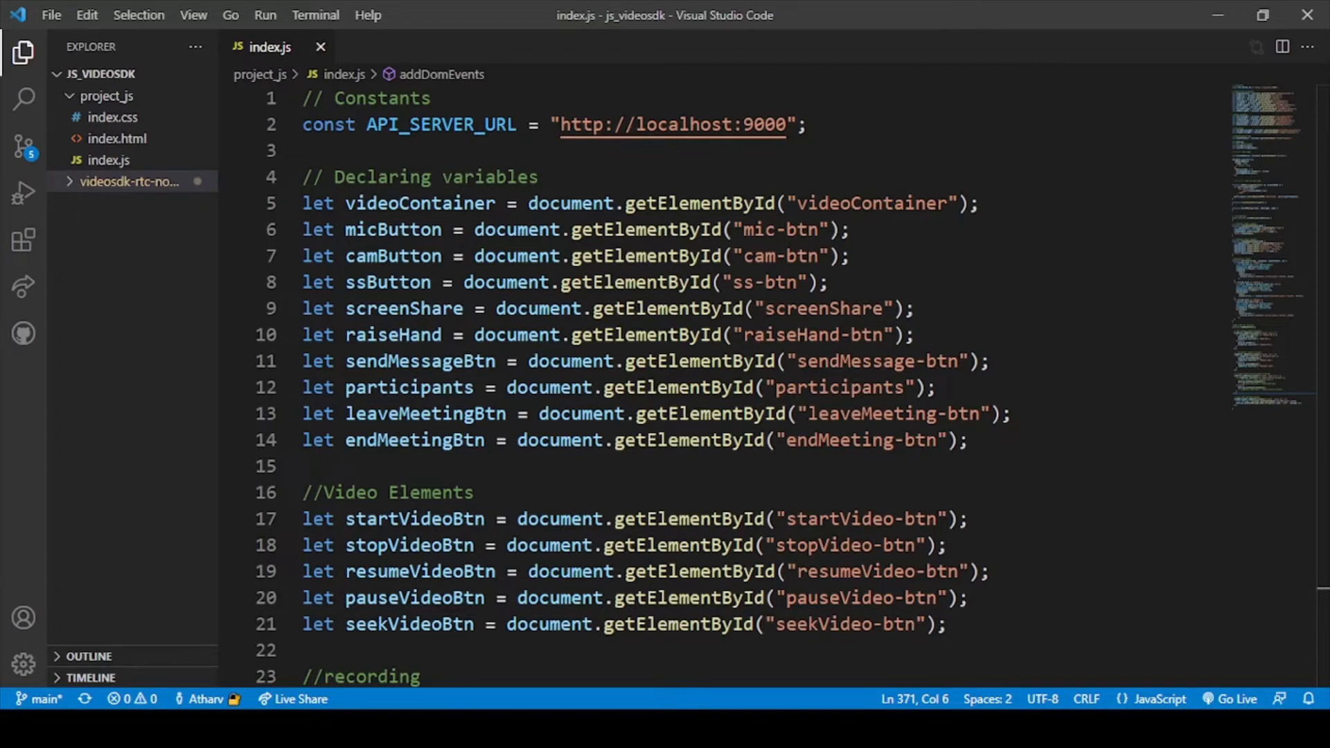
pyautogui.moveTo(1277, 108)
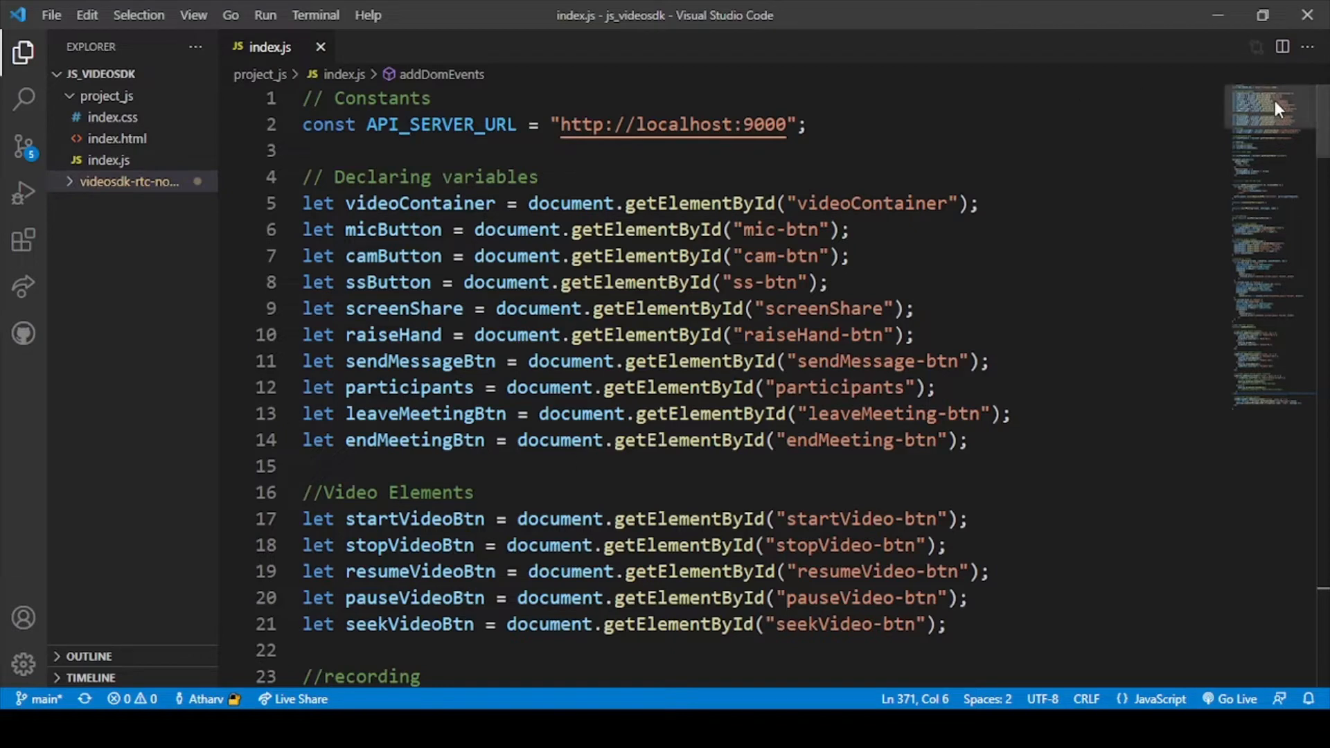
# Add Leave/End Meeting listeners calling meeting.leave()/meeting.end() with page reload, and save index.js.
pyautogui.scroll(-3)
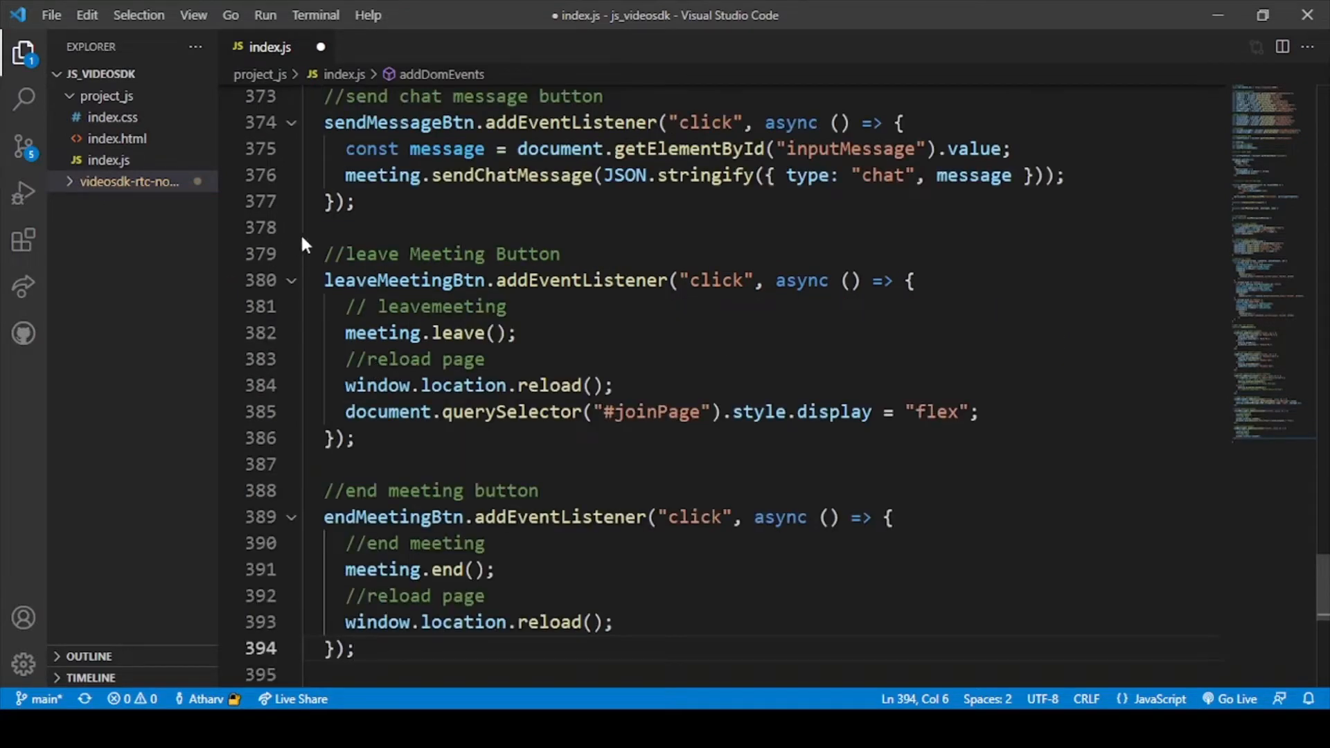
pyautogui.moveTo(336, 252)
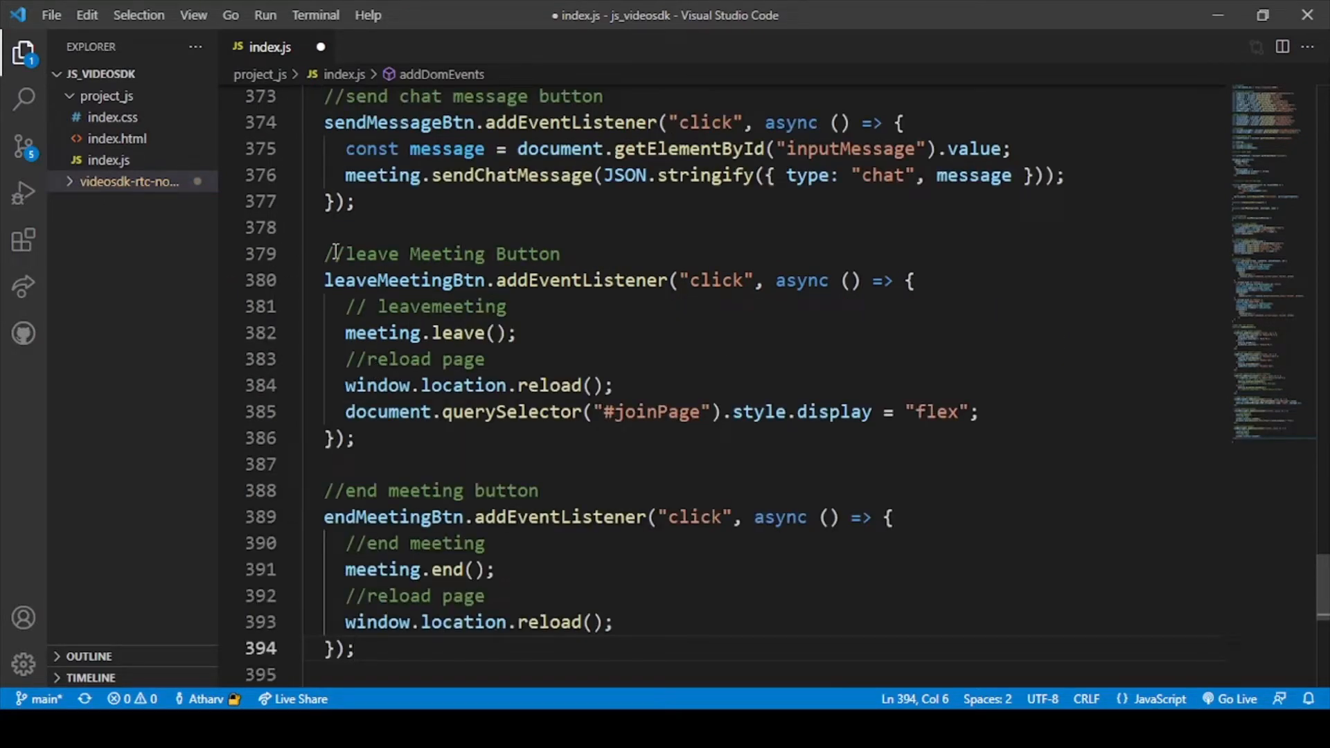
pyautogui.moveTo(747, 375)
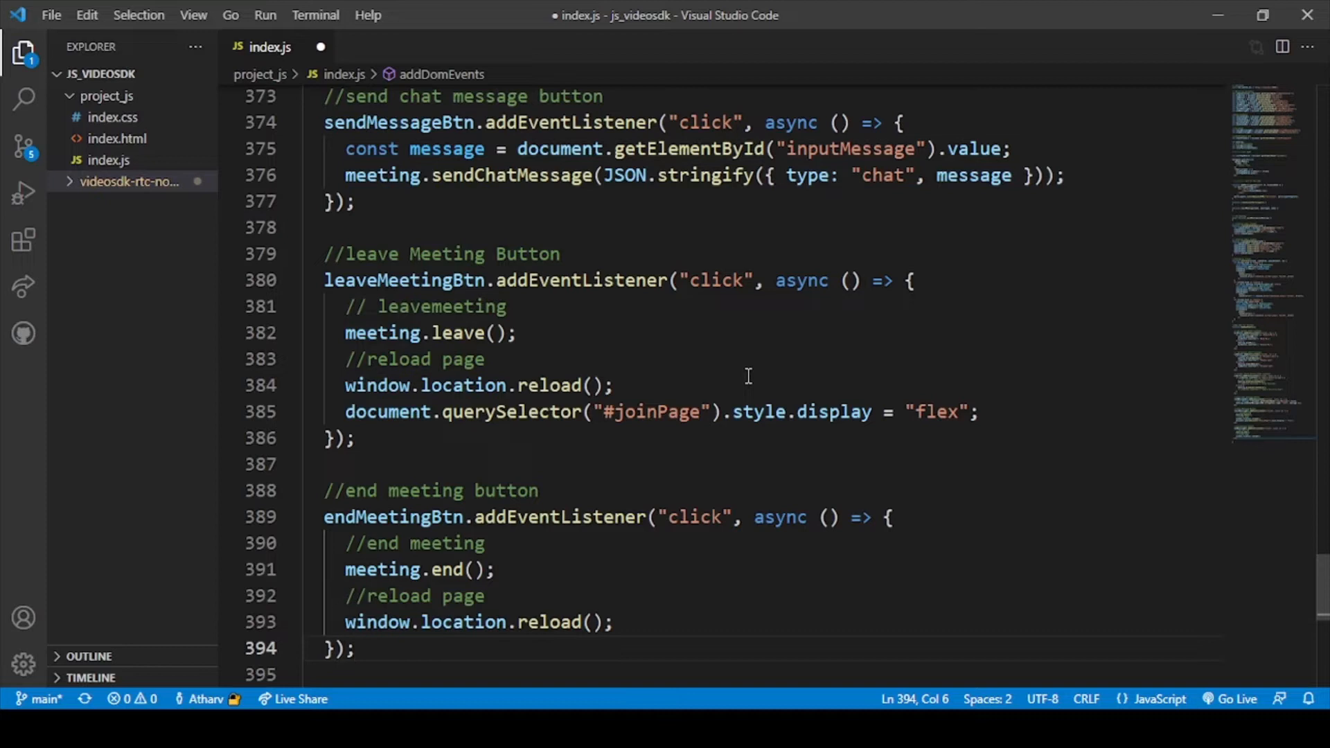
pyautogui.press('ctrl+s')
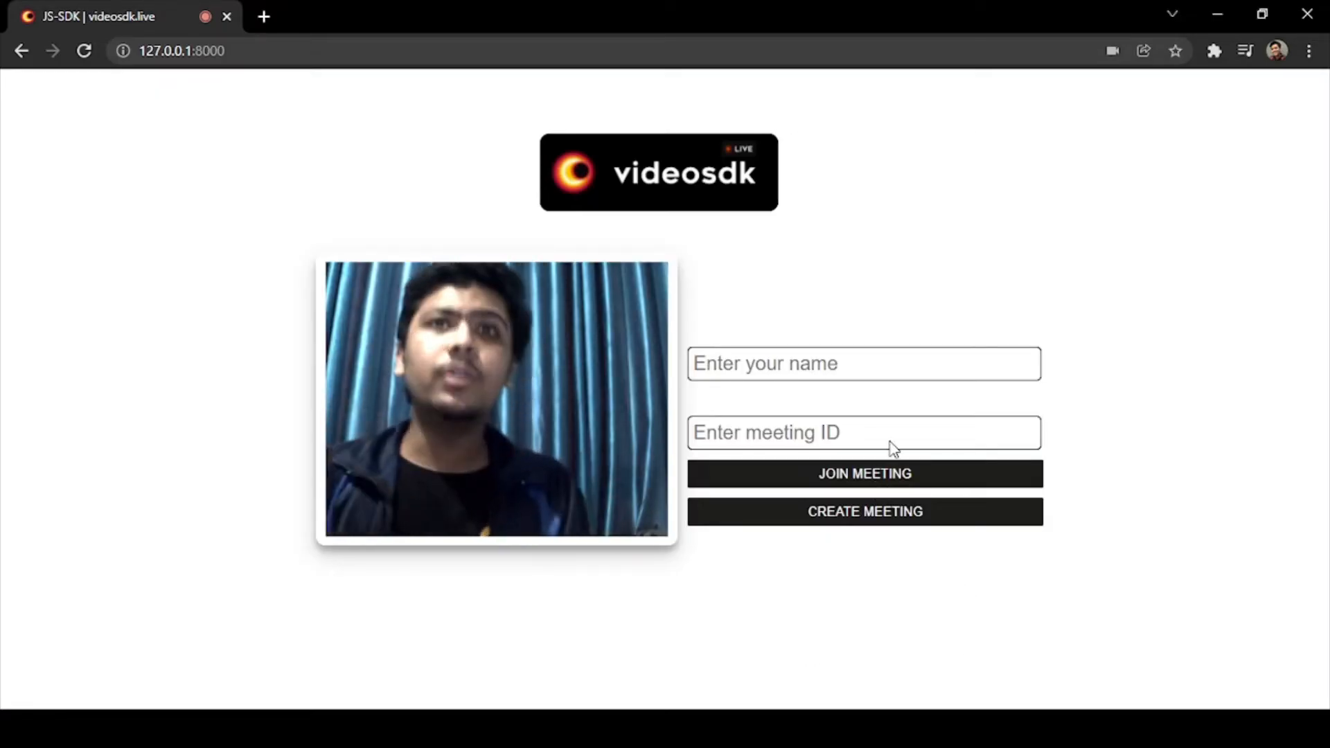
# Create a meeting as 'Atharv', then leave it to return to the join page.
pyautogui.write('A')
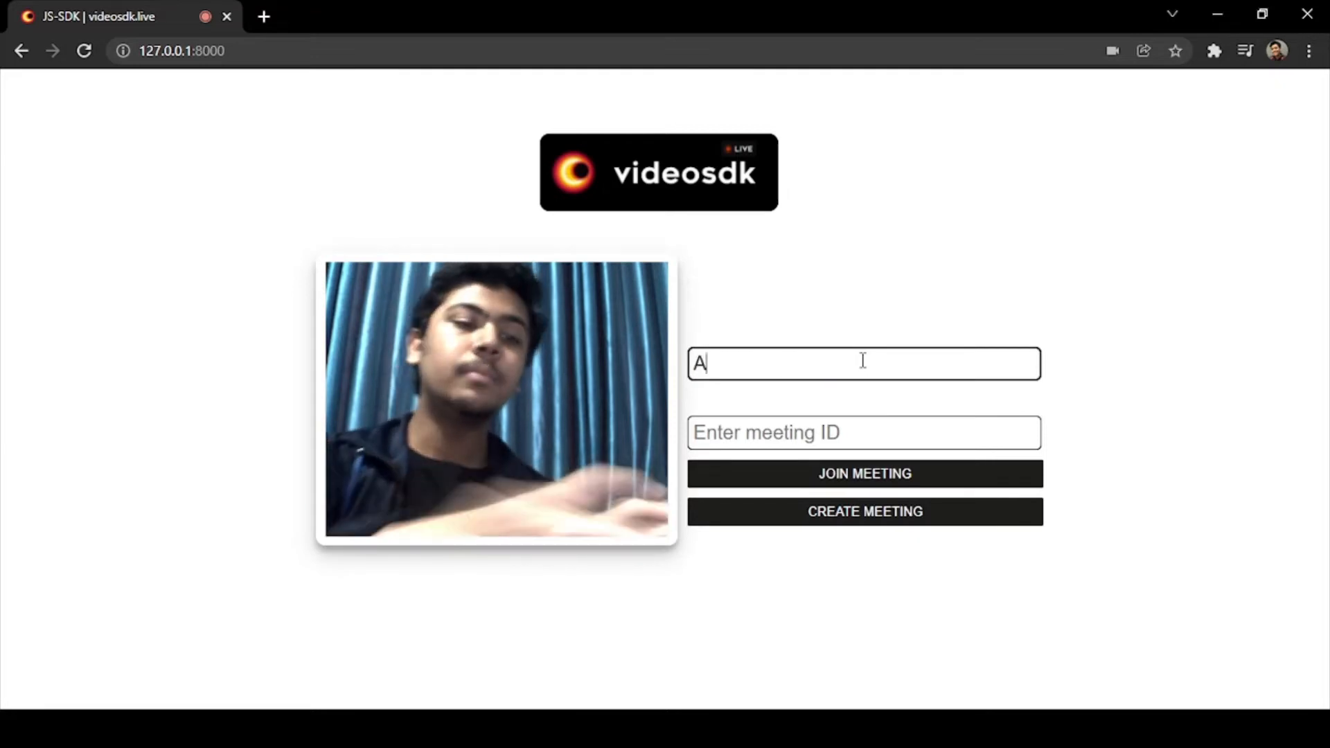
pyautogui.write('tharv')
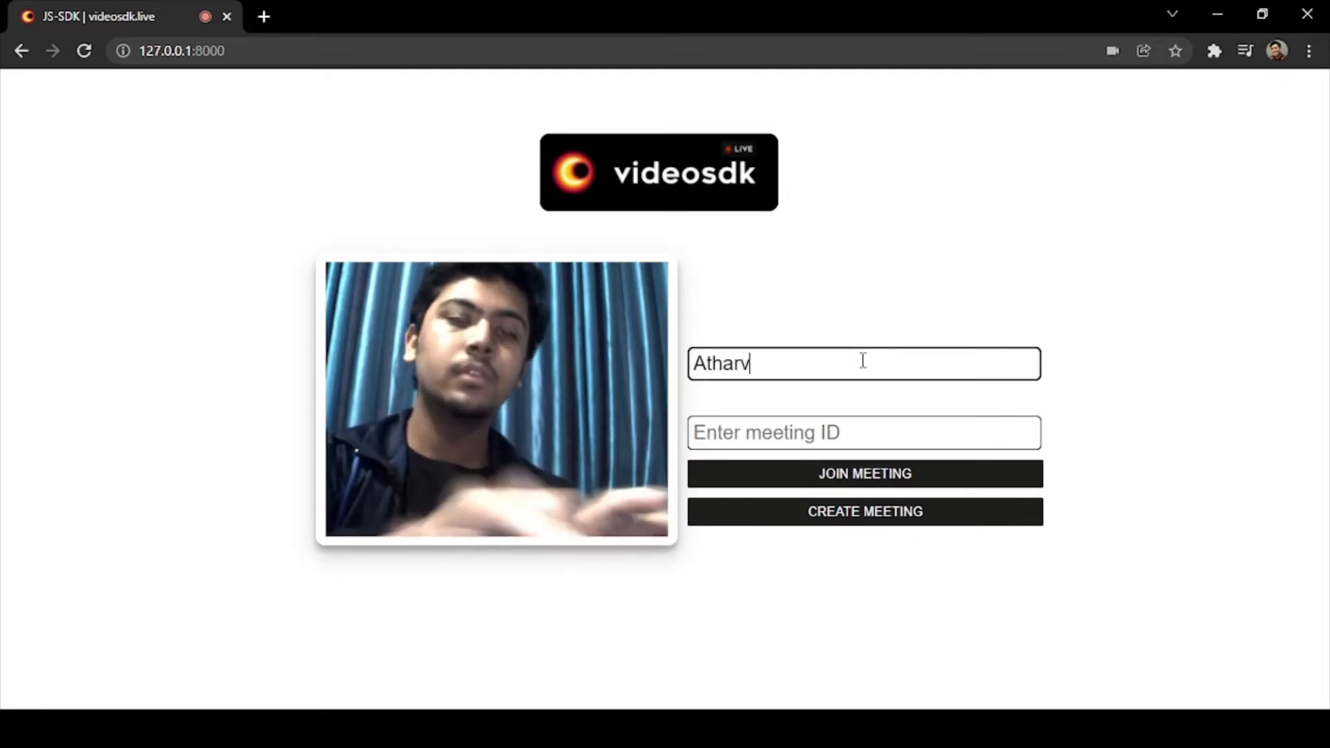
pyautogui.click(864, 511)
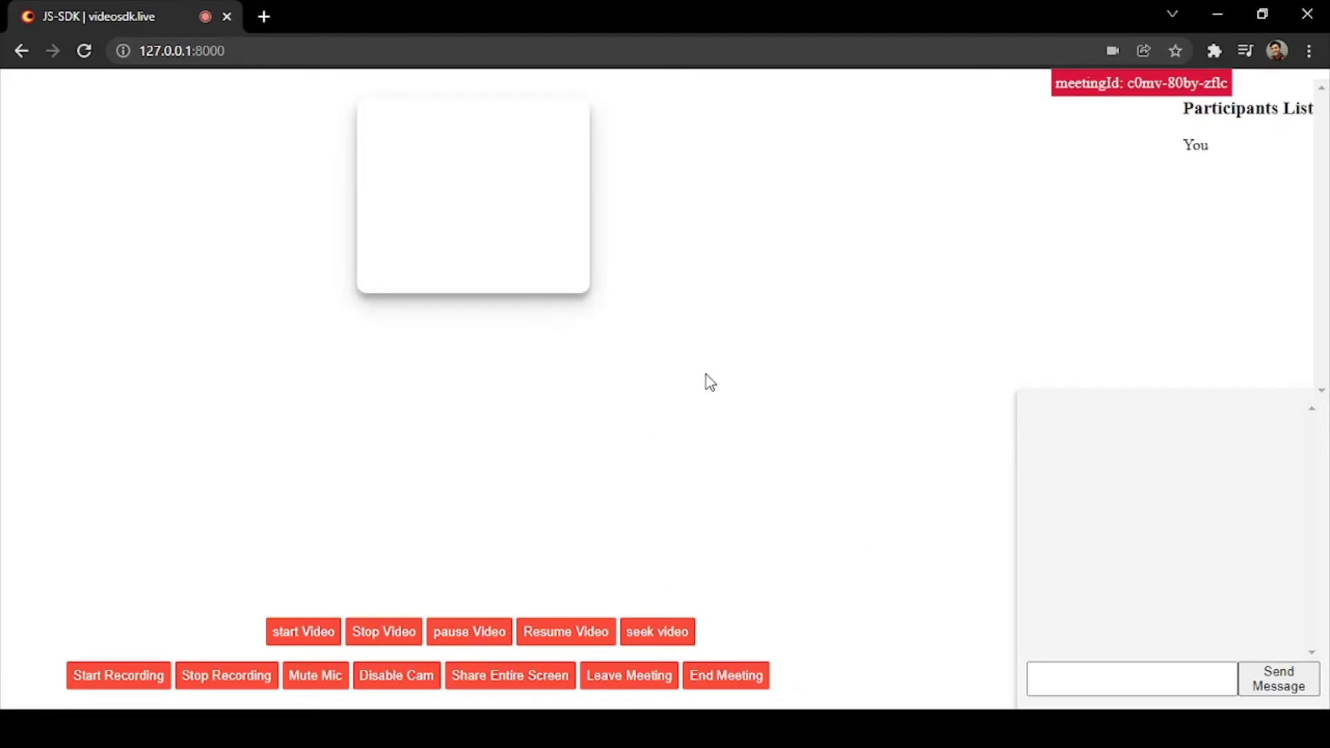
pyautogui.click(303, 632)
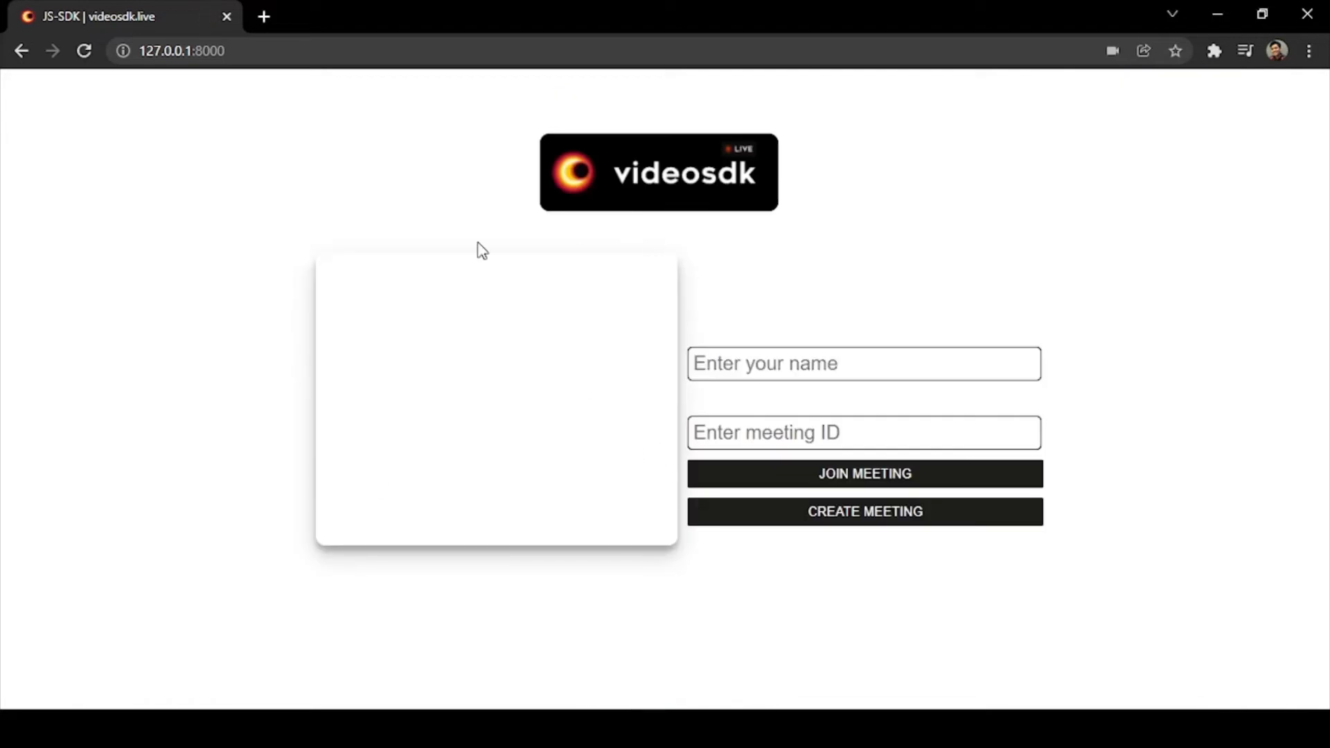
# Create meeting b3ze-pfgb-9lyn and select the page URL in the address bar.
pyautogui.click(864, 511)
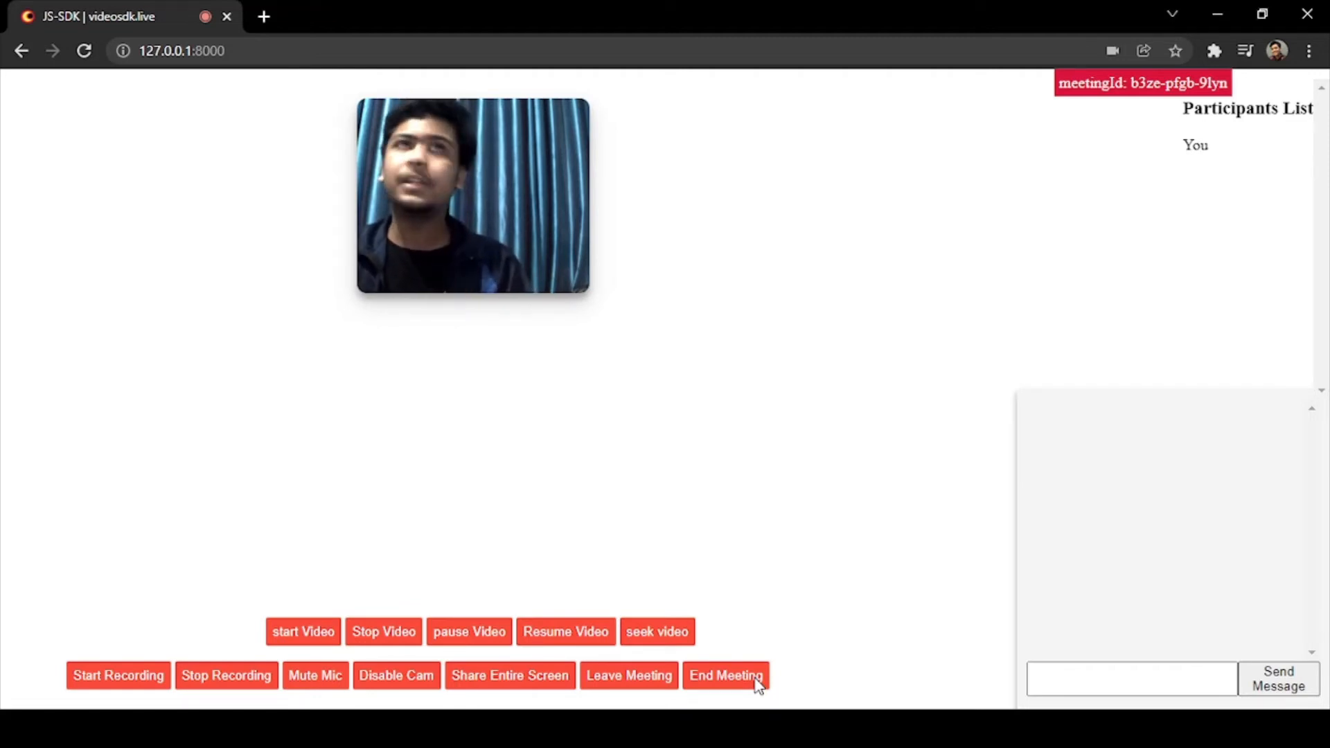
pyautogui.moveTo(708, 620)
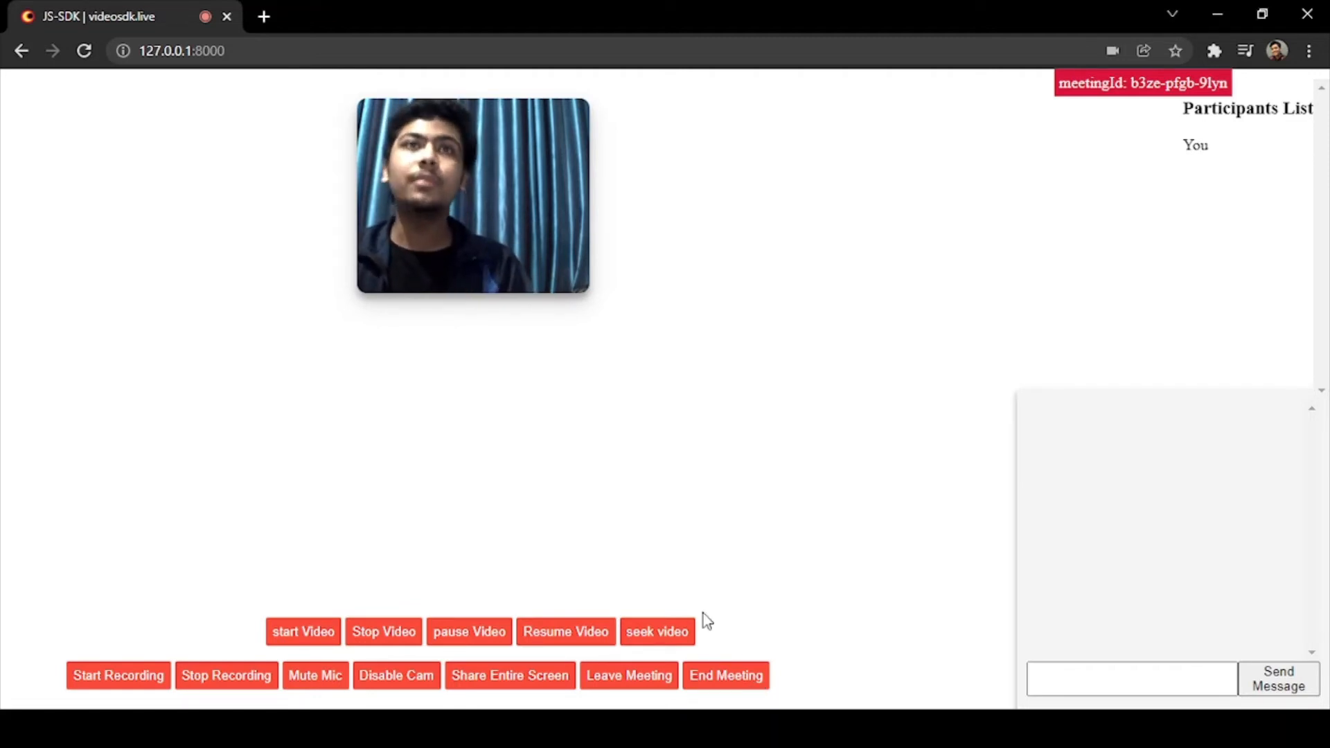
pyautogui.click(181, 50)
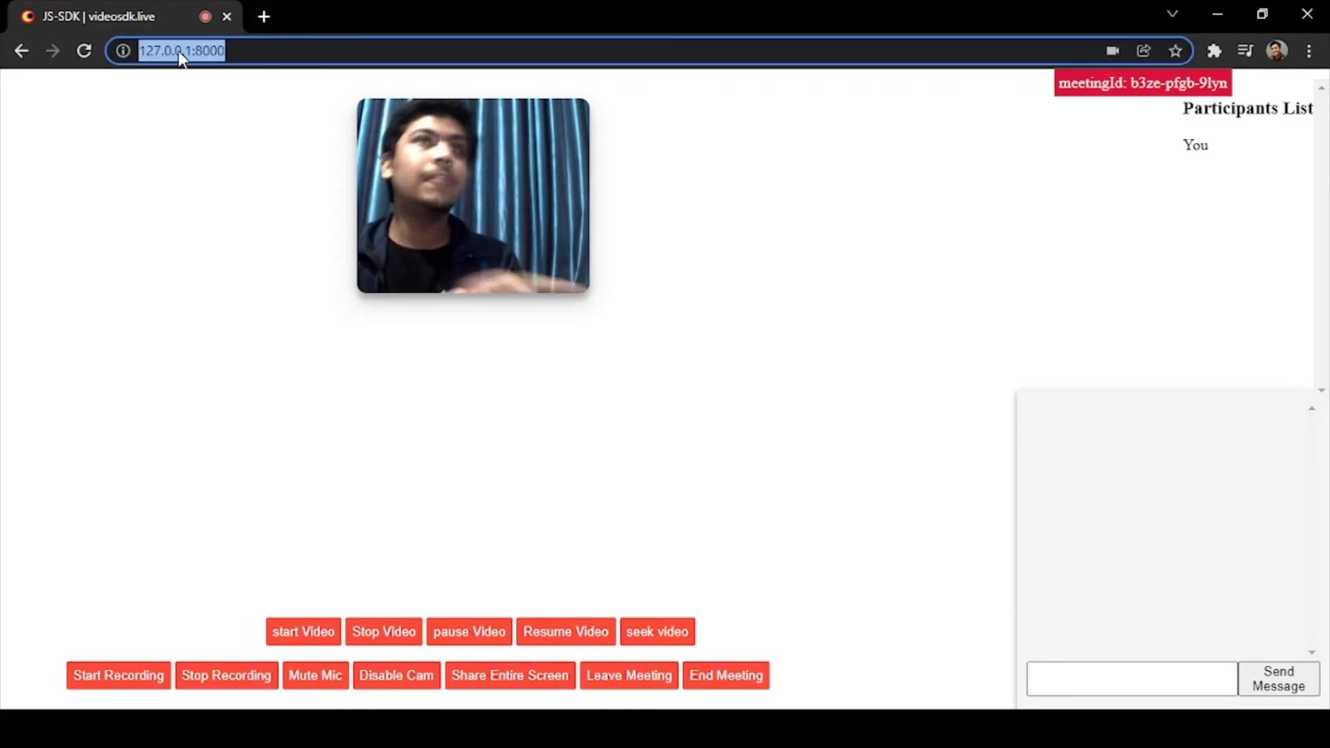
# Load the app in a new tab and look up the meeting ID in the first tab.
pyautogui.click(264, 16)
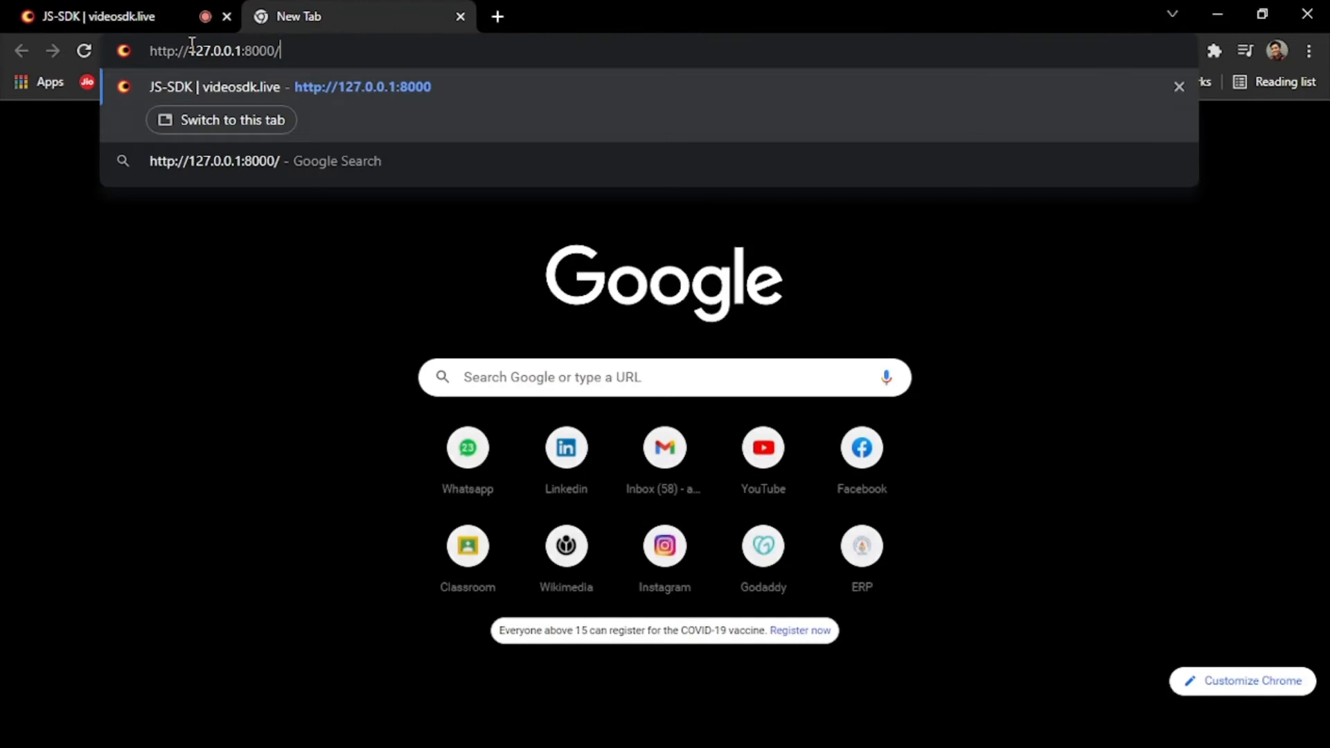
pyautogui.press('Enter')
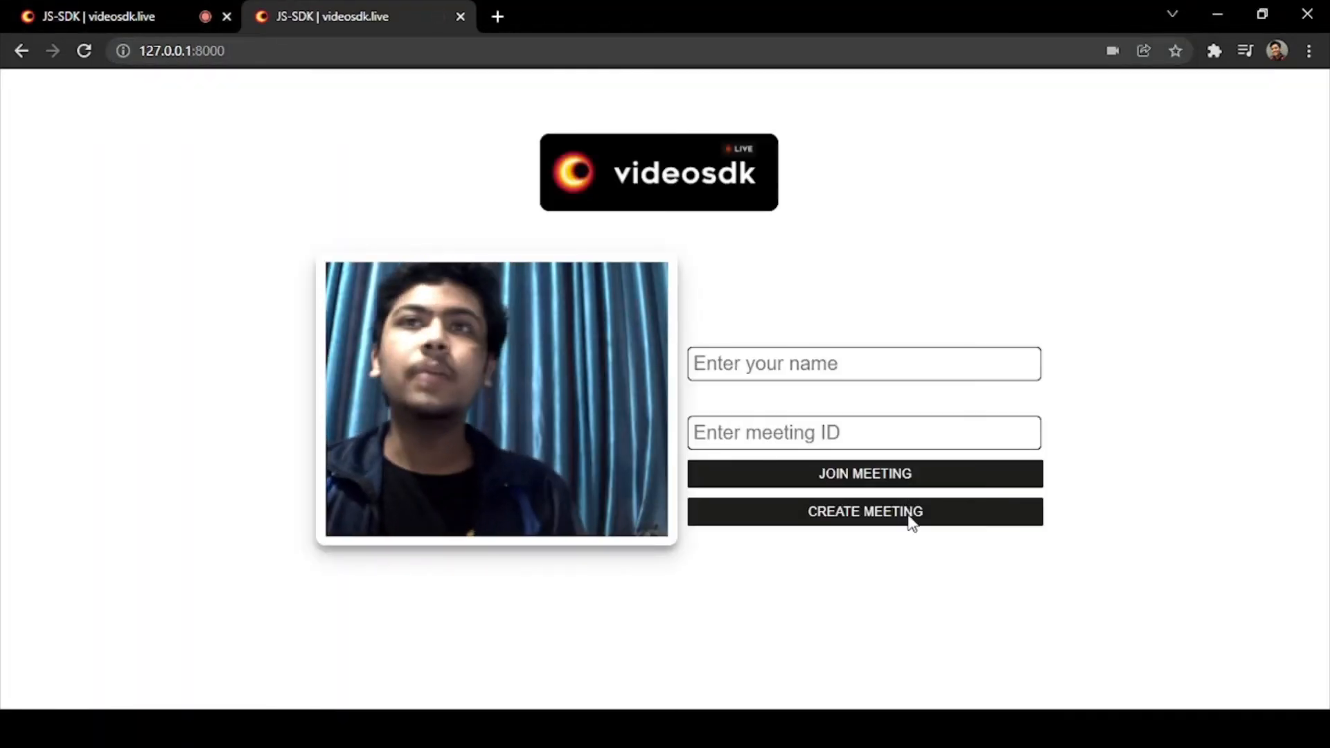
pyautogui.click(864, 510)
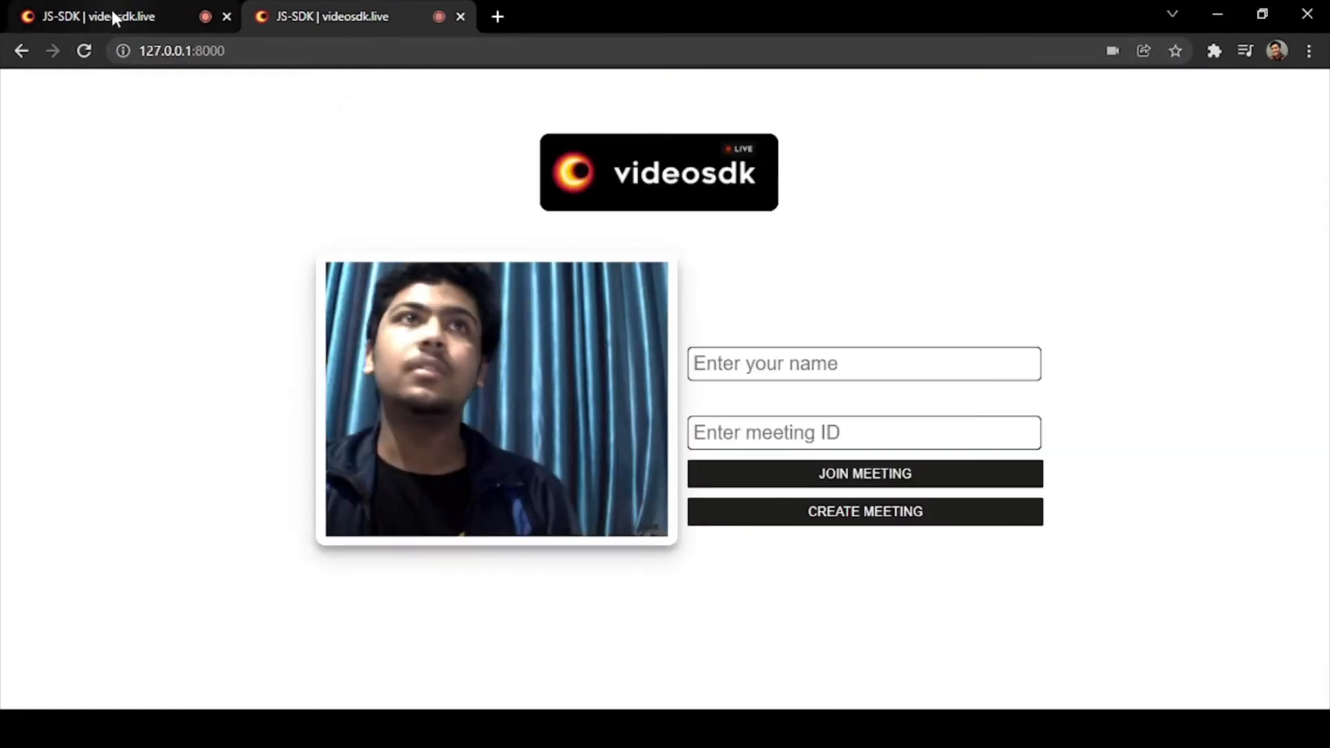
pyautogui.click(864, 512)
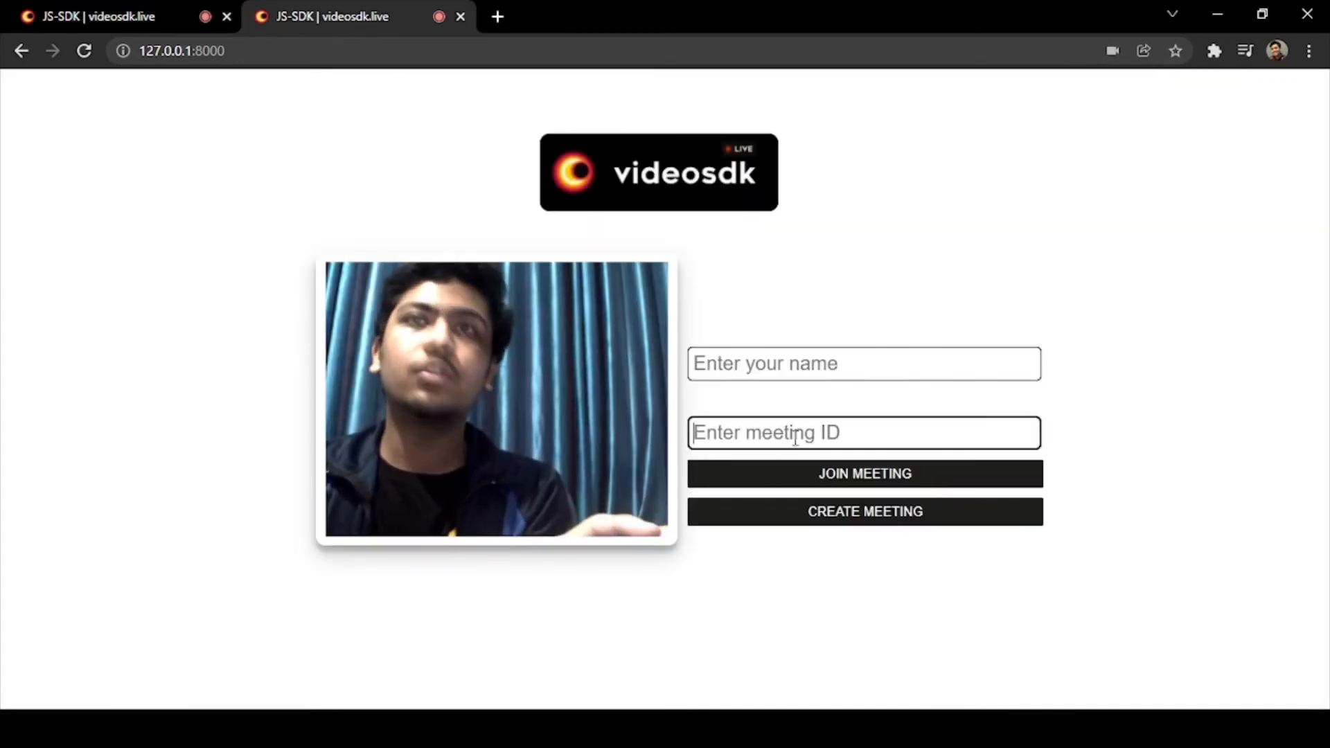
# Enter ID b3ze-pfgb-9lyn and name 'bag', land in separate meeting hox3-7rz0-xy1d, then leave.
pyautogui.write('b3ze-pfgb-9lyn')
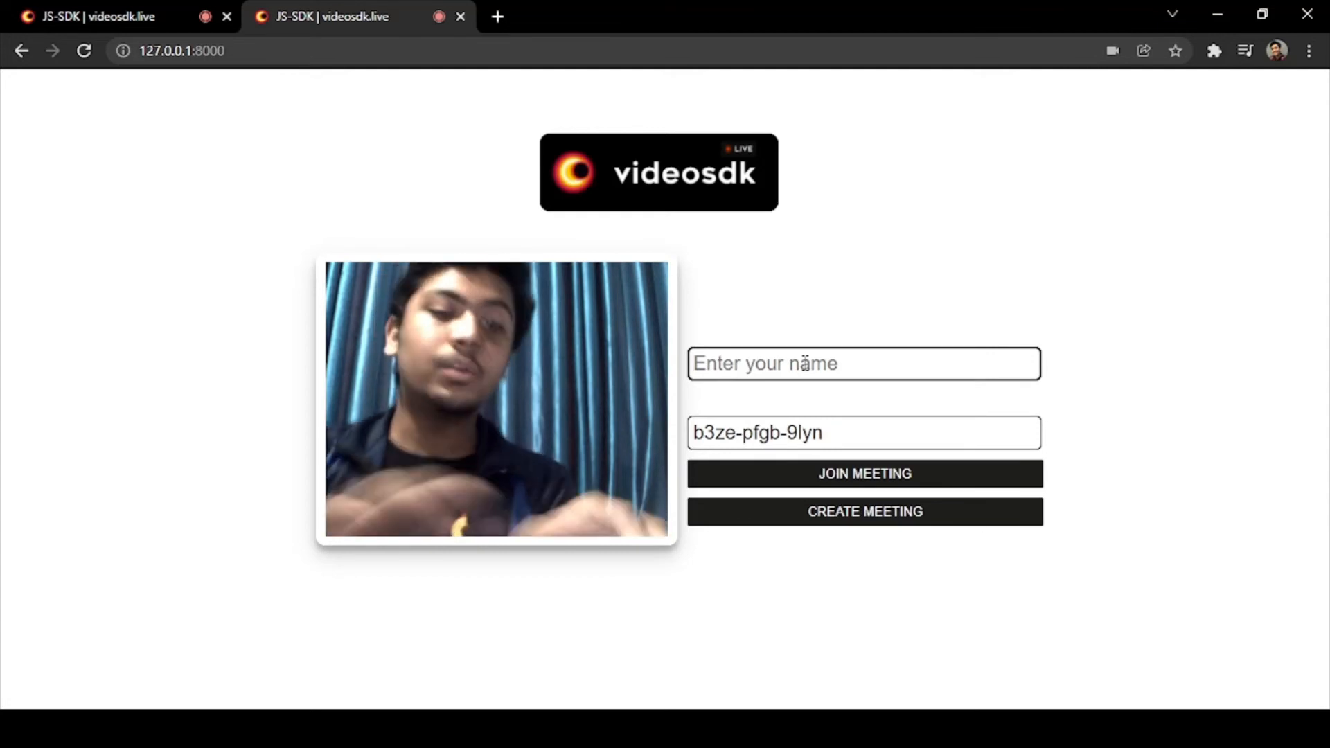
pyautogui.write('bag')
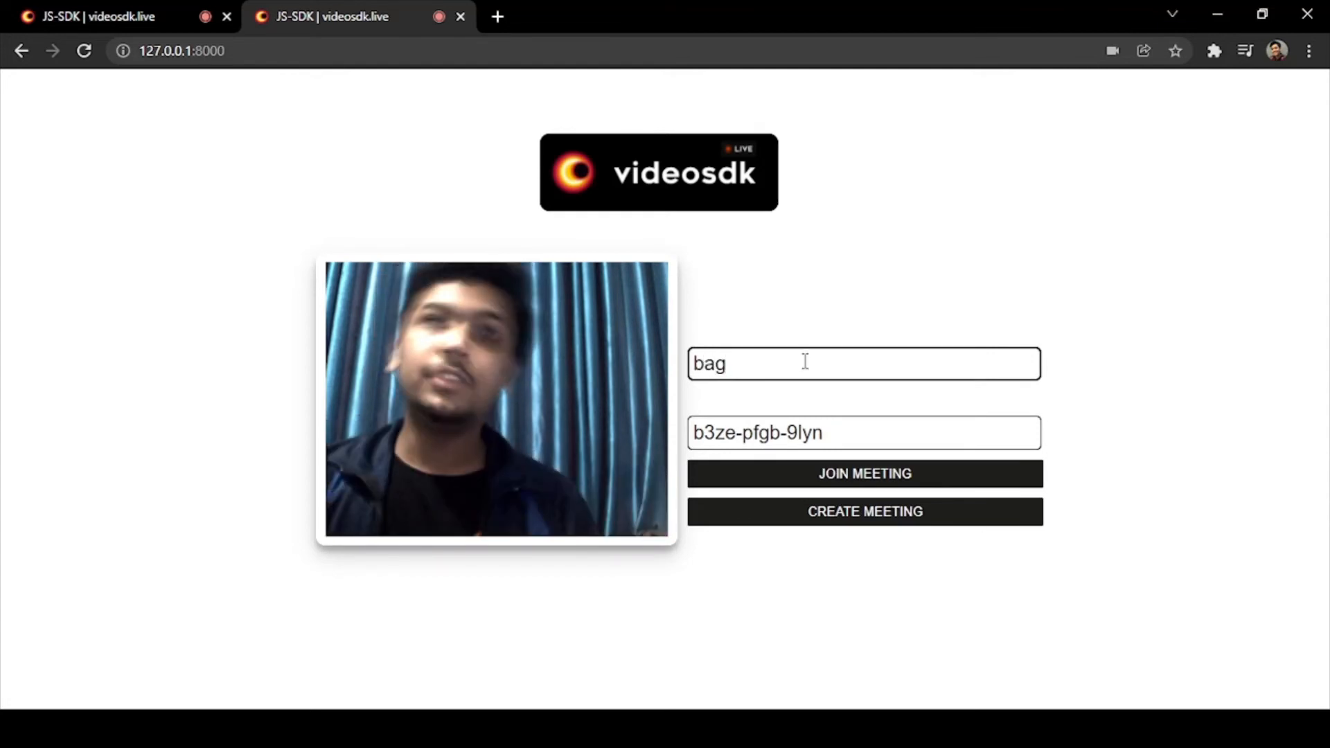
pyautogui.click(864, 473)
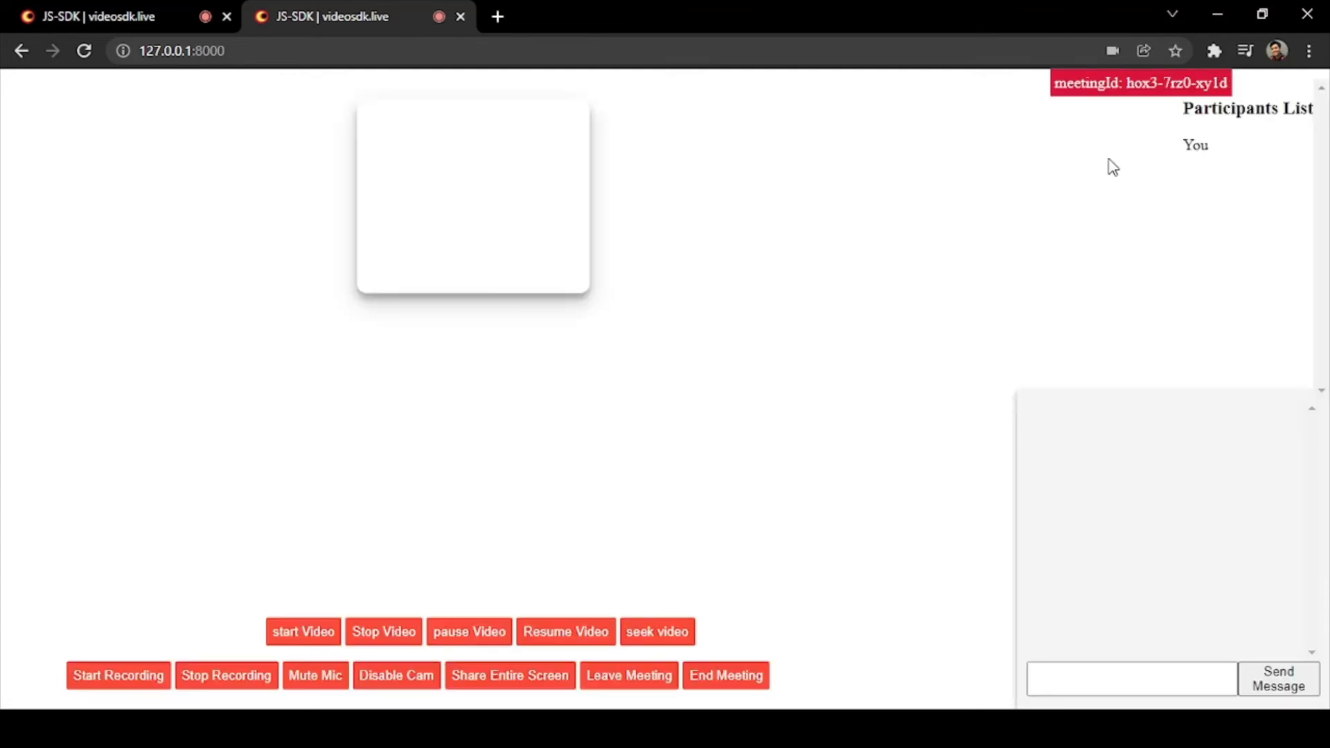
pyautogui.click(303, 631)
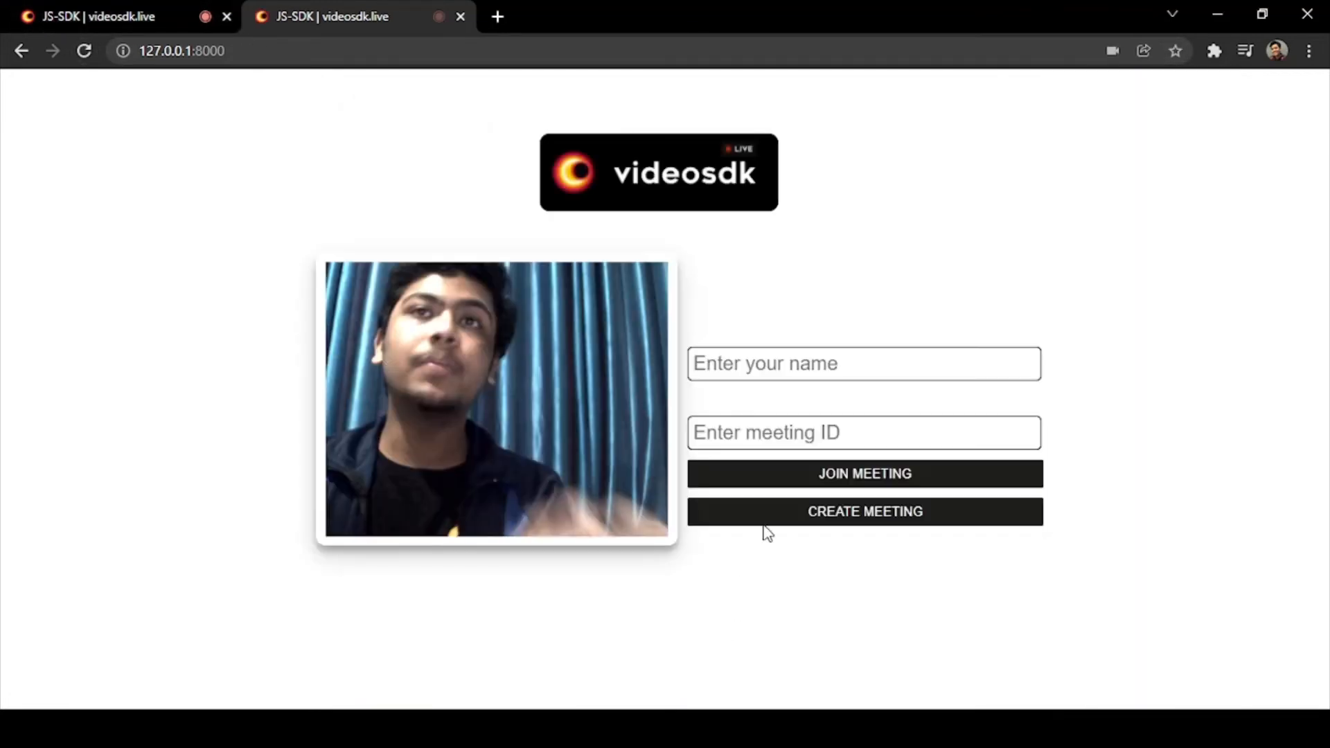
# Join meeting b3ze-pfgb-9lyn as participant 'bag' from the second tab.
pyautogui.write('b3ze-pfgb-9lyn')
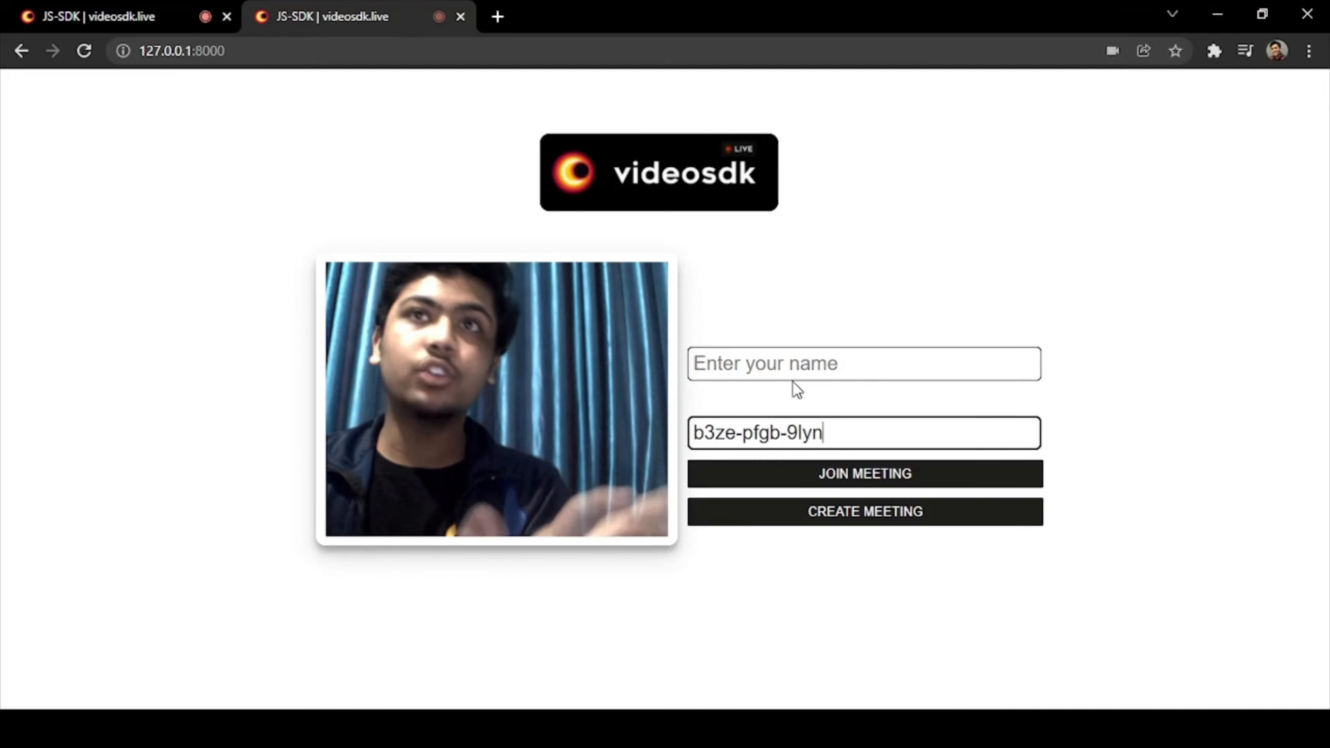
pyautogui.write('bag')
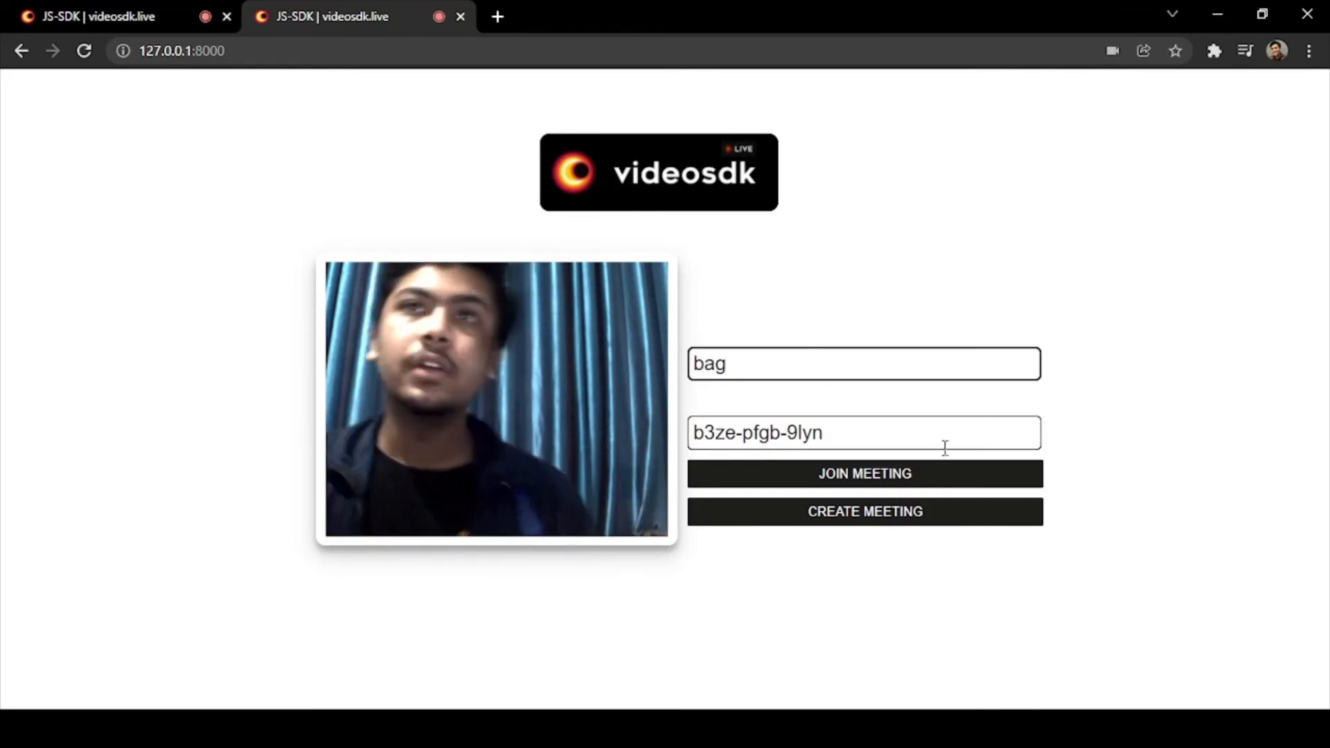
pyautogui.click(864, 473)
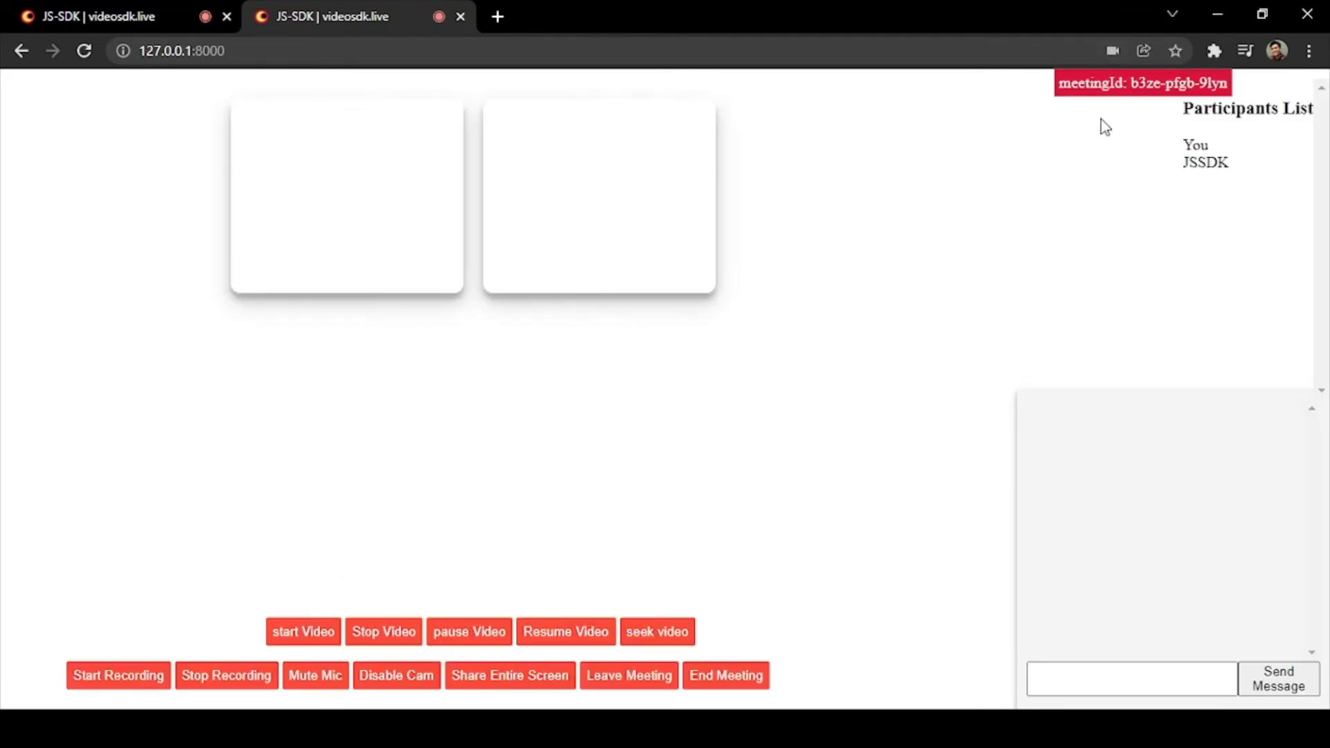